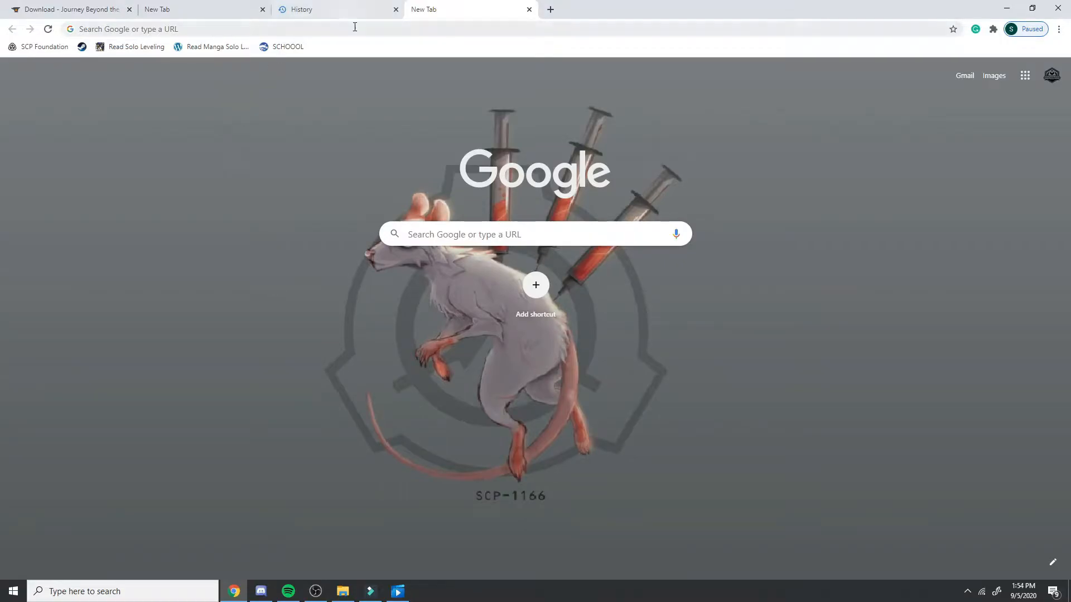
# Step: Reach multimc.org's Download & Install section and start the Windows (32/64-bit) MultiMC download
pyautogui.write('matsuk12.us')
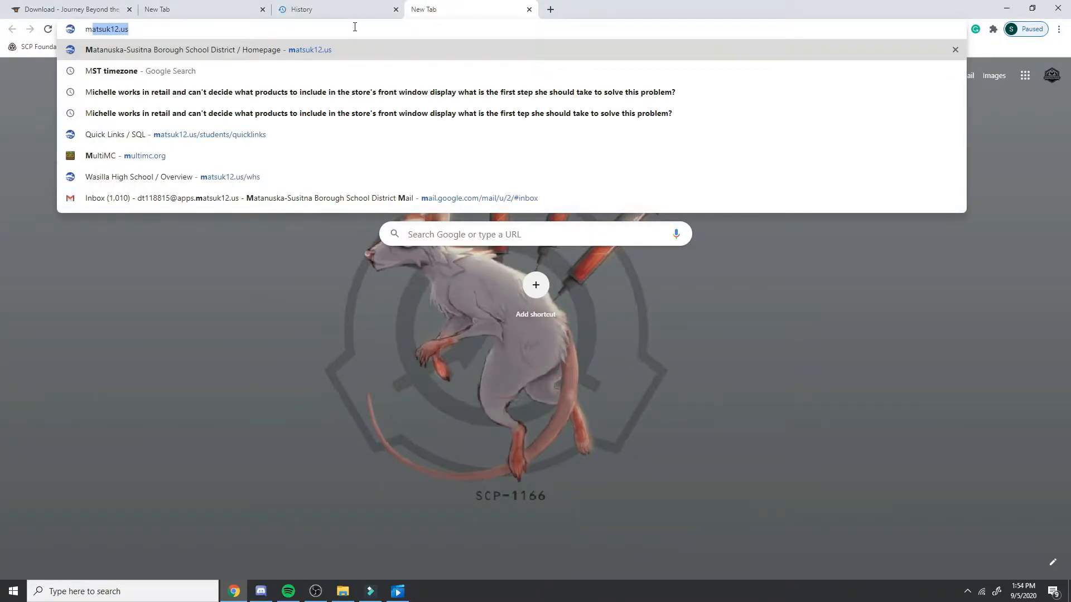
pyautogui.click(125, 155)
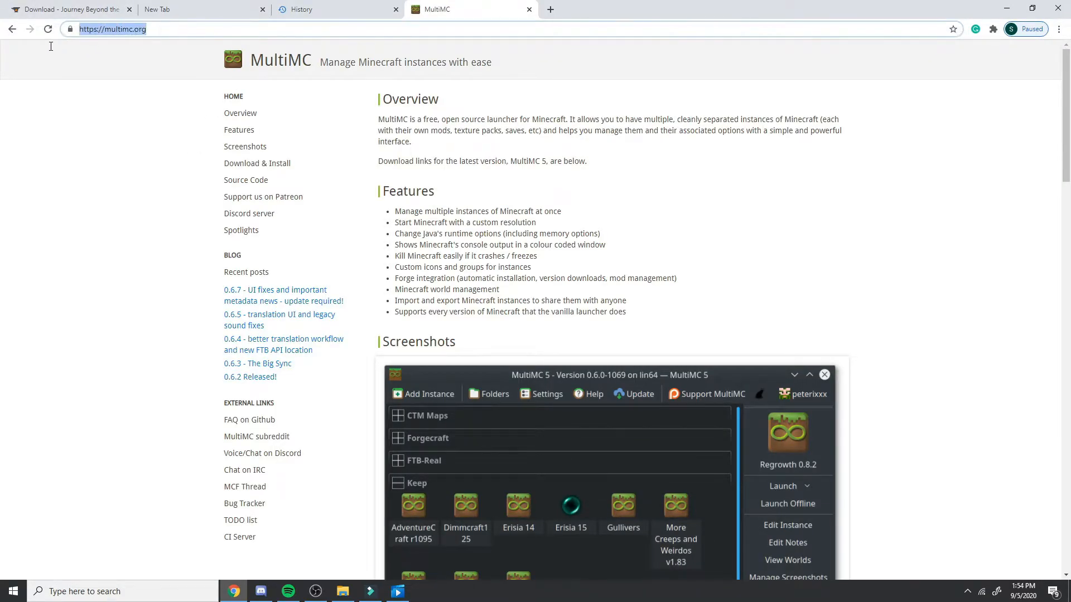
pyautogui.click(184, 160)
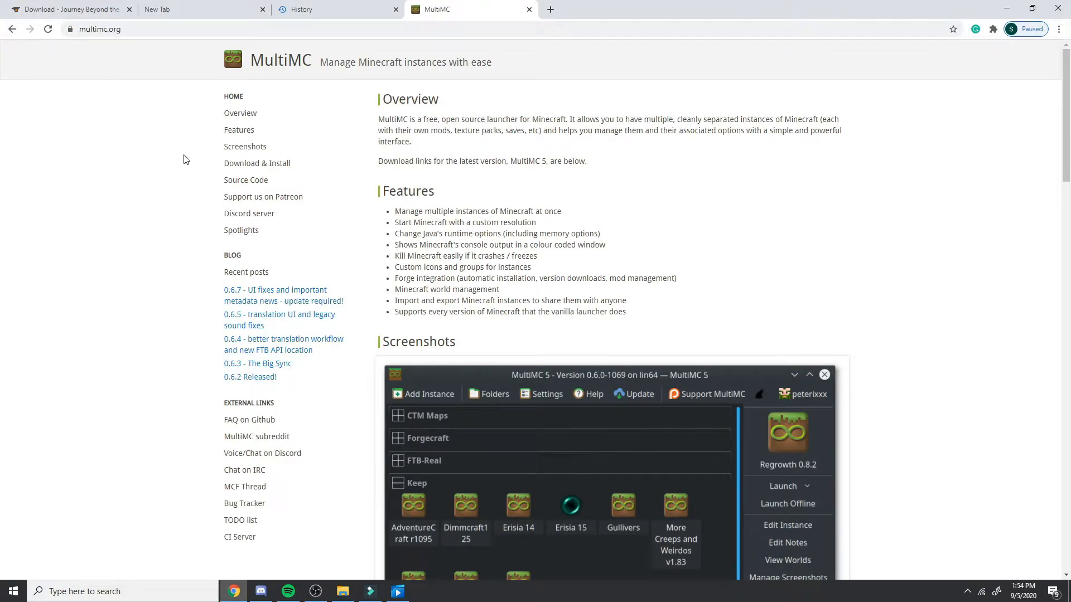
pyautogui.scroll(-3)
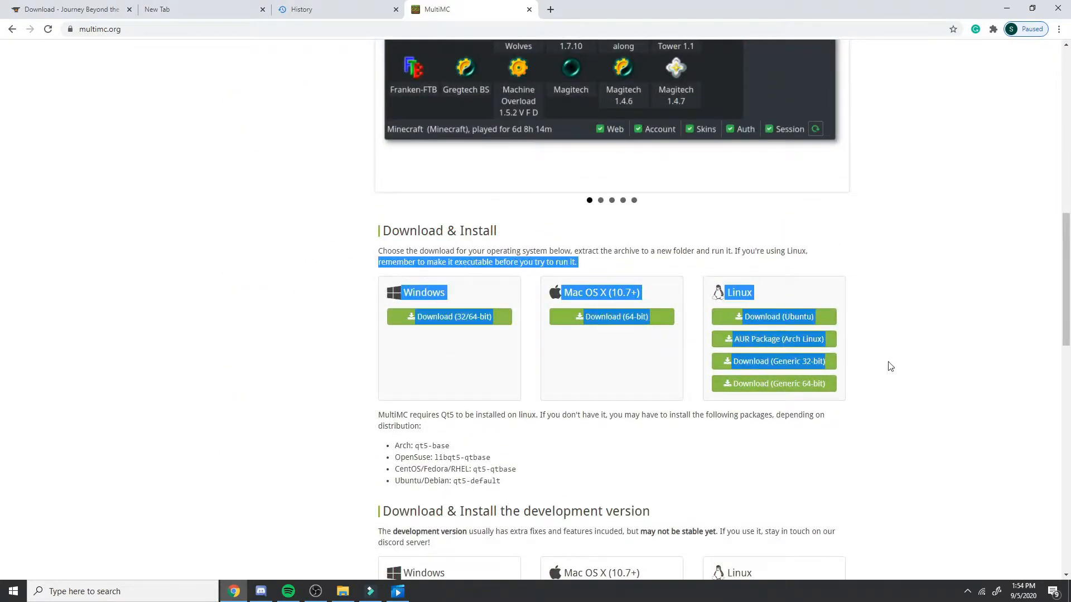
pyautogui.click(489, 269)
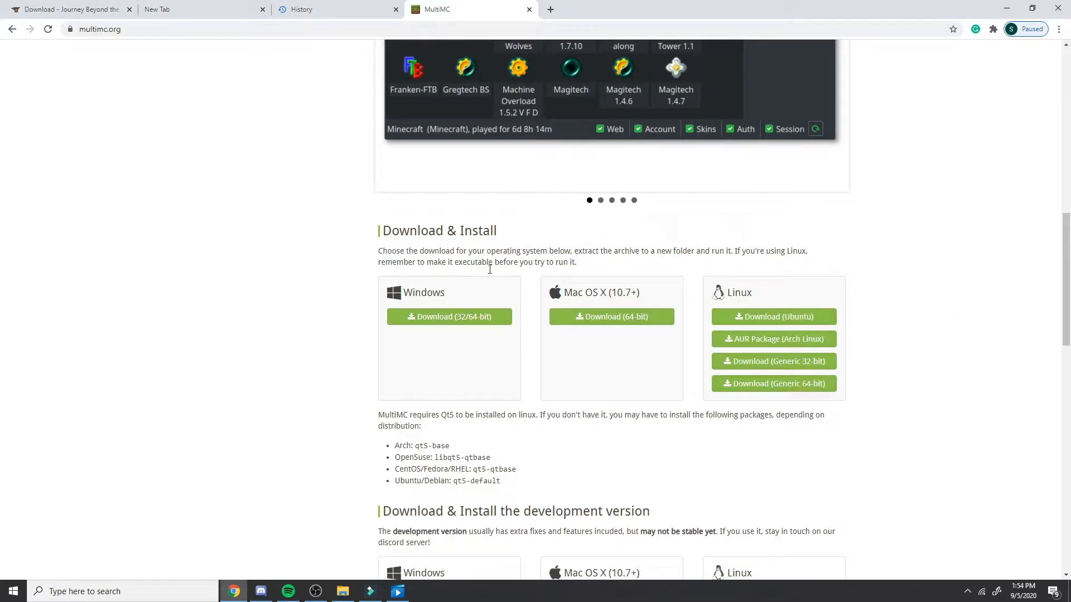
pyautogui.click(448, 315)
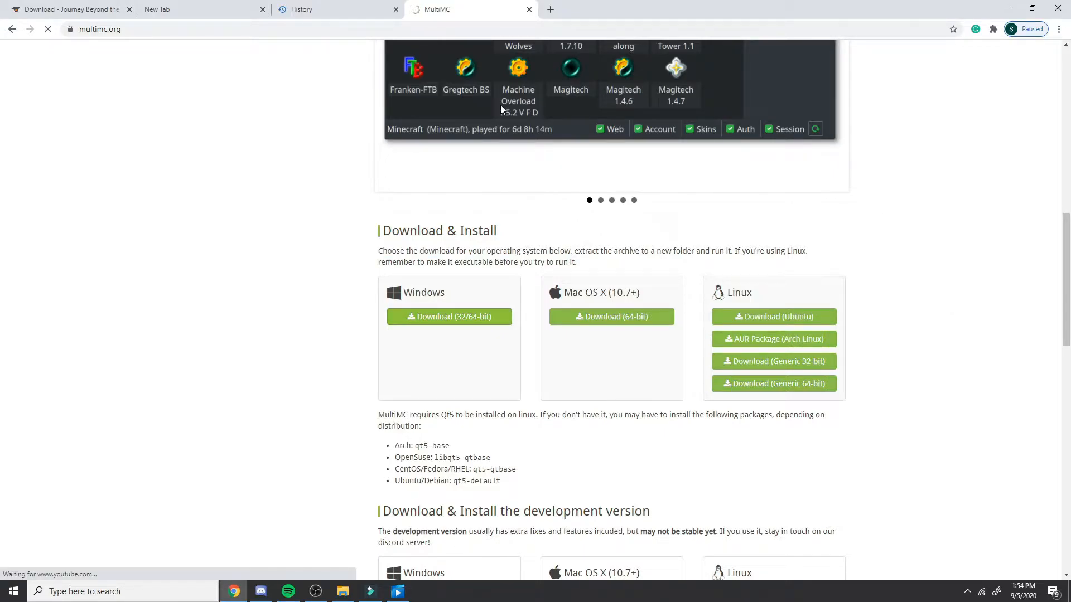
pyautogui.click(448, 316)
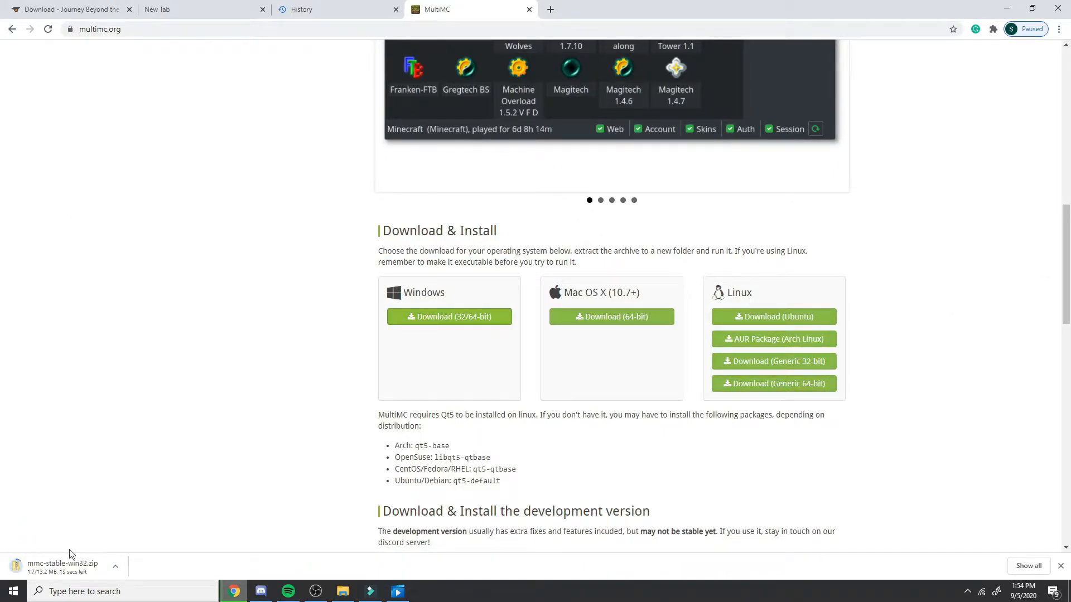
pyautogui.moveTo(172, 479)
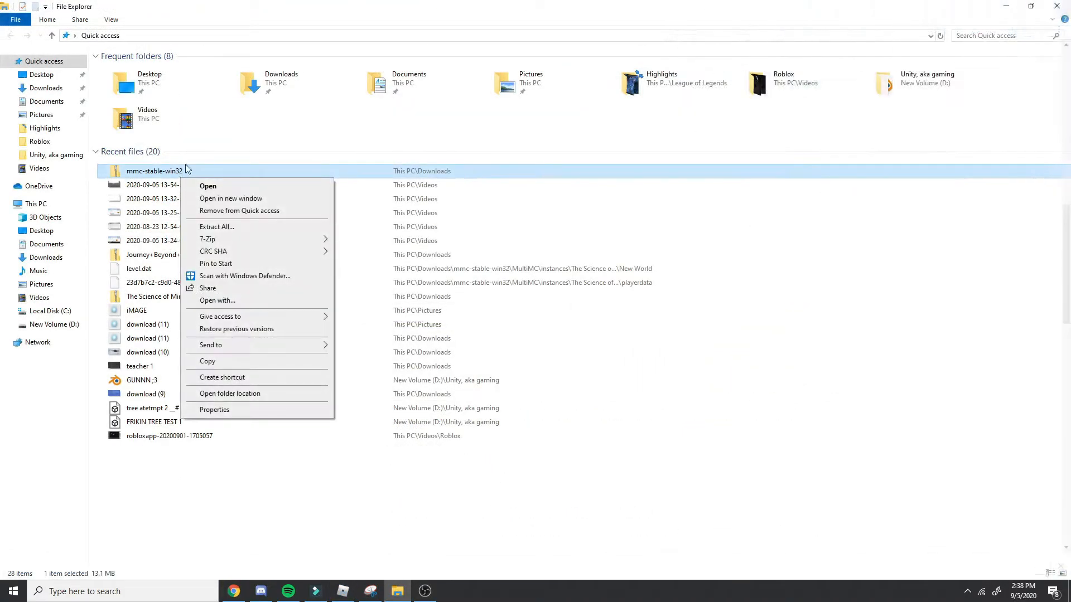
# Step: Extract the mmc-stable-win32 zip into Downloads and launch MultiMC.exe from the extracted folder
pyautogui.click(216, 227)
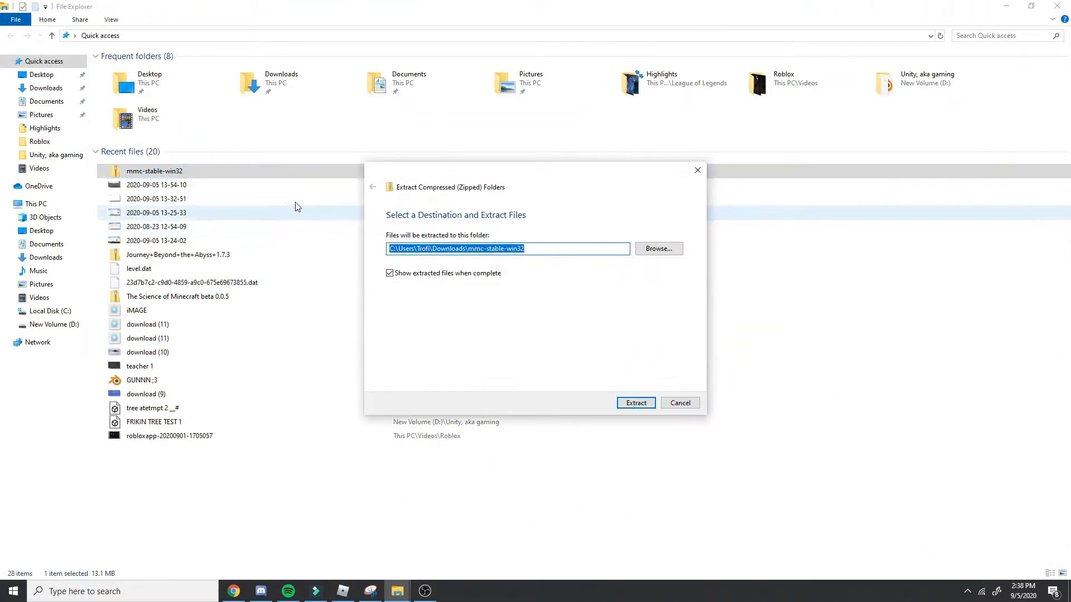
pyautogui.click(634, 403)
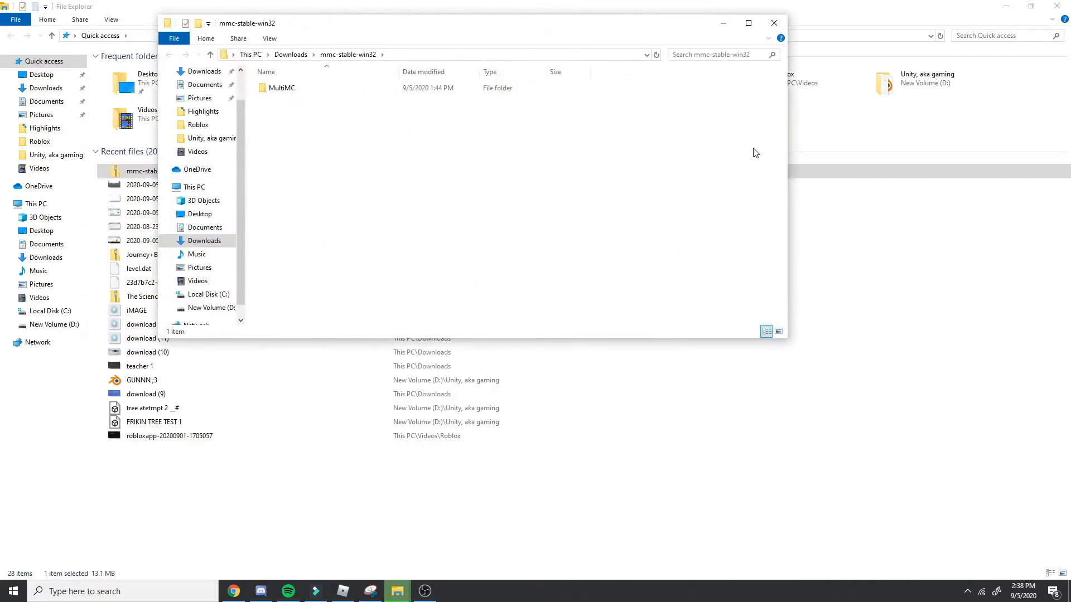
pyautogui.doubleClick(282, 87)
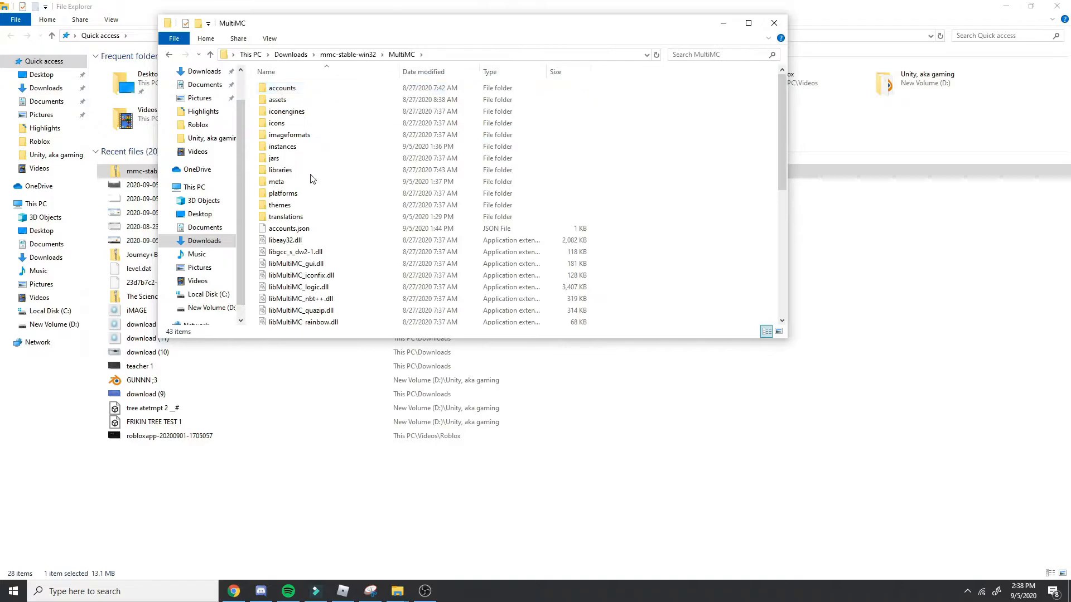
pyautogui.click(280, 142)
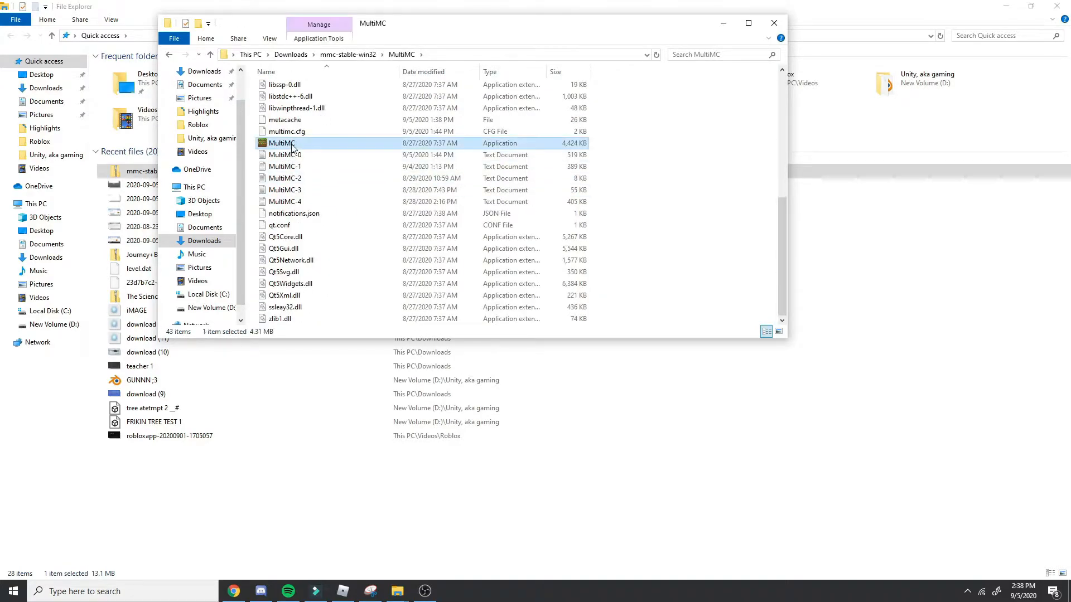
pyautogui.doubleClick(281, 143)
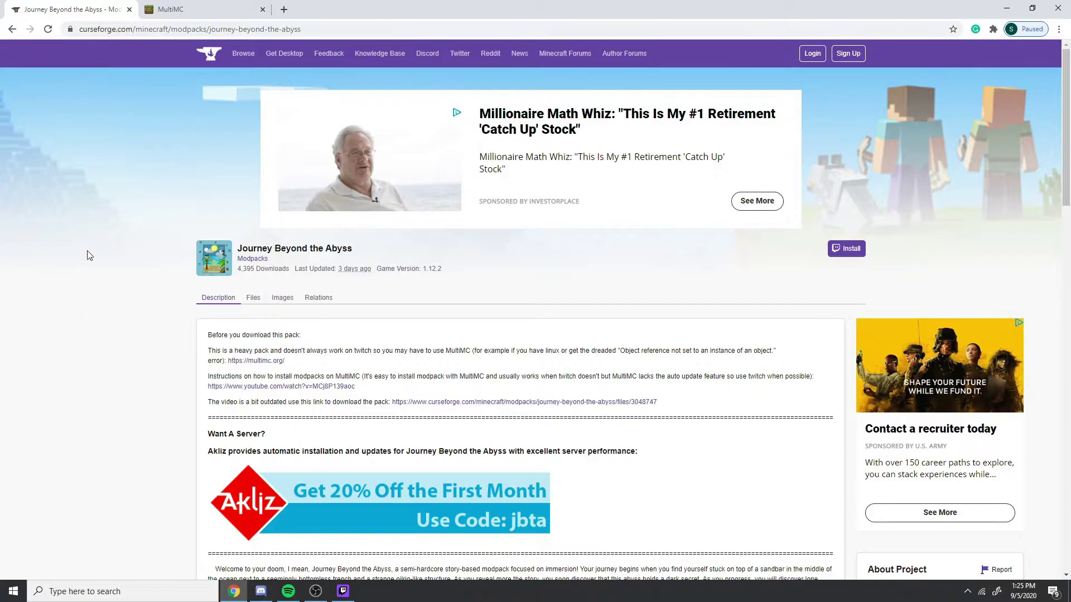
pyautogui.moveTo(253, 300)
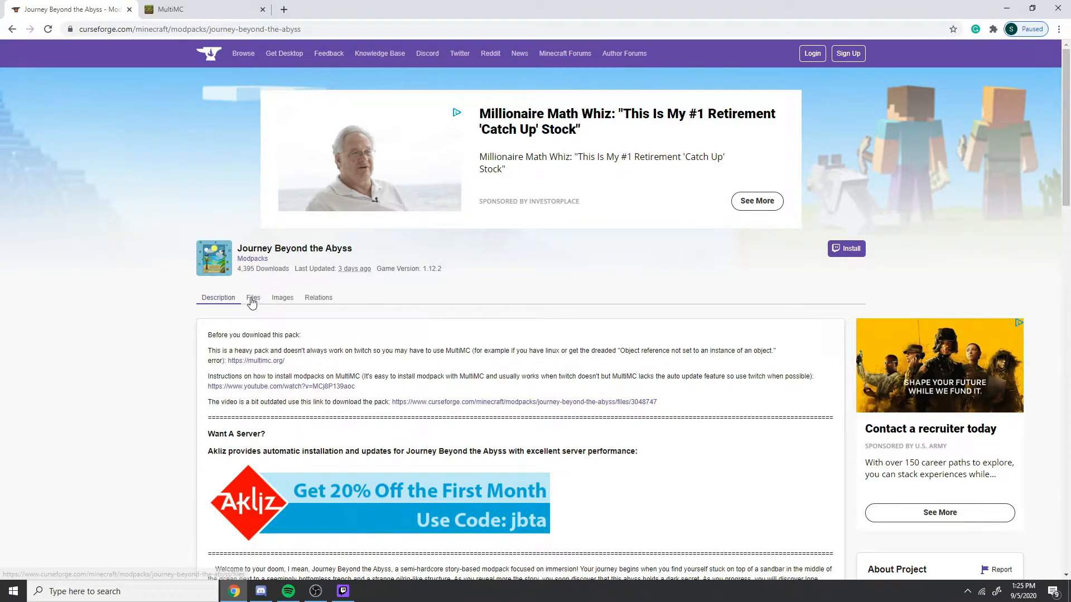
# Step: From the CurseForge Files list, download Journey Beyond the Abyss 1.7.3.zip, forcing the download via the 'here' link
pyautogui.click(254, 297)
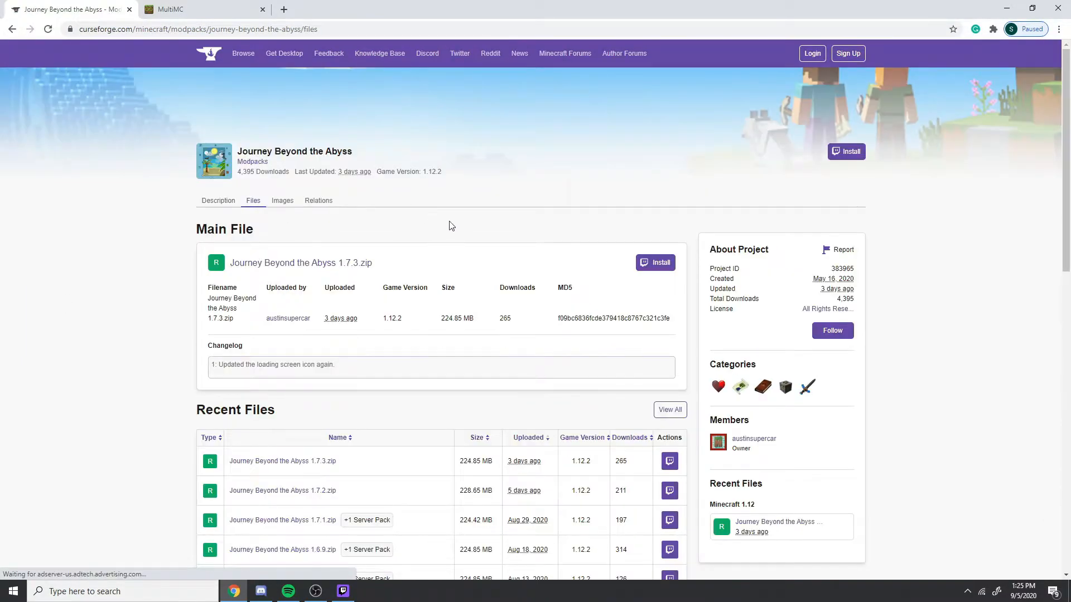
pyautogui.scroll(-3)
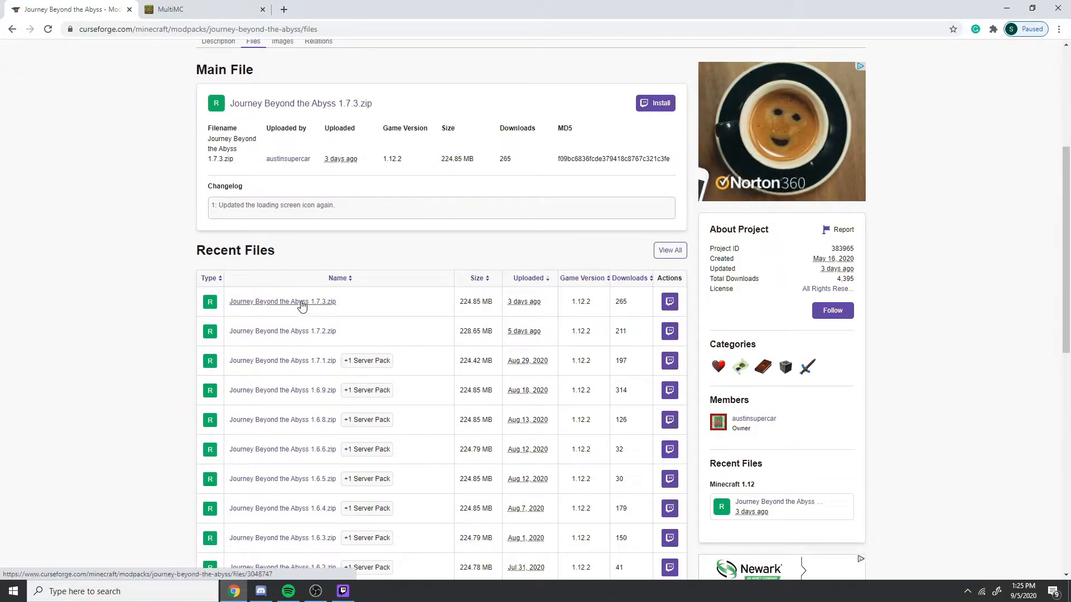
pyautogui.click(281, 302)
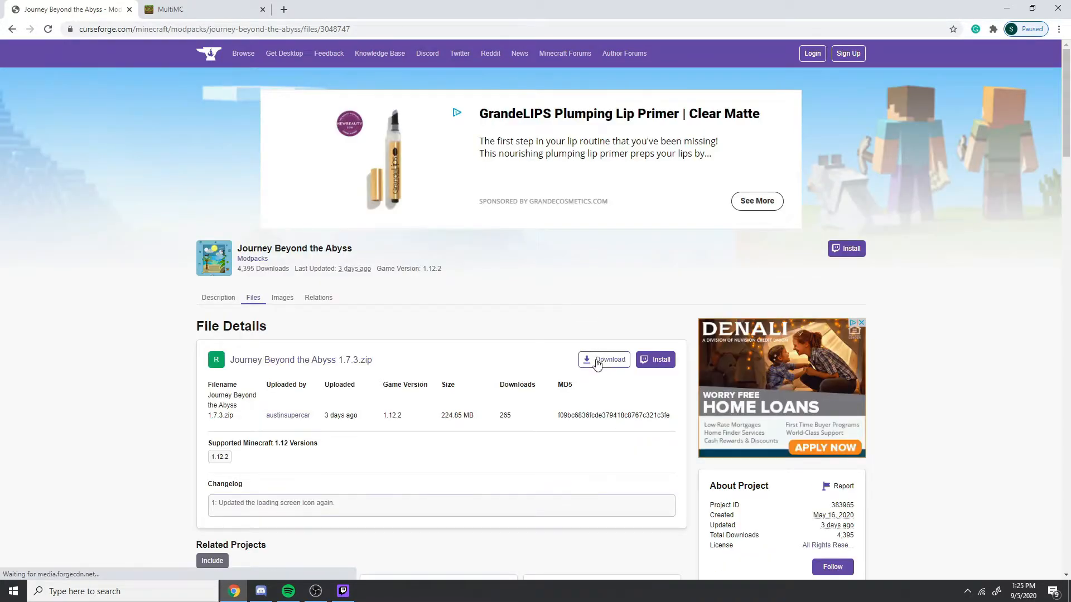
pyautogui.click(603, 359)
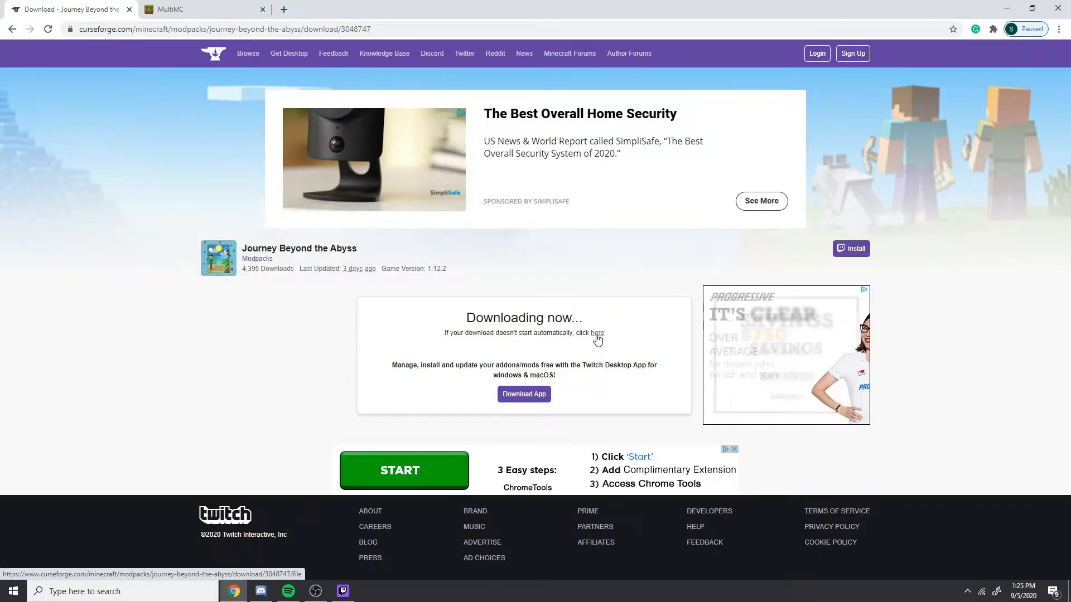
pyautogui.click(594, 332)
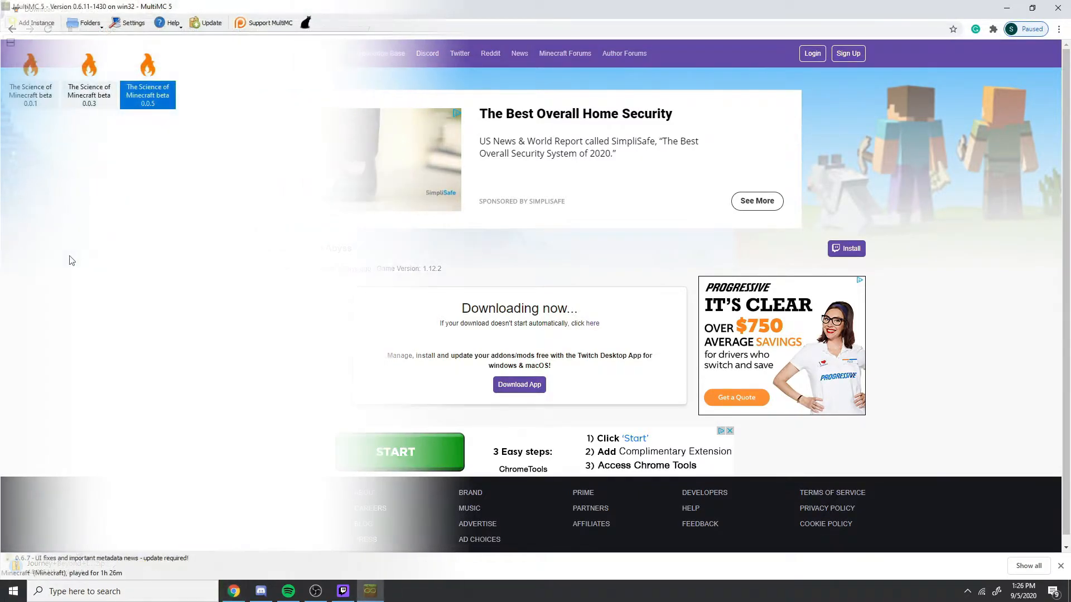
# Step: Begin a new MultiMC instance set to 'Import from zip', then return to Chrome's finished download
pyautogui.click(147, 75)
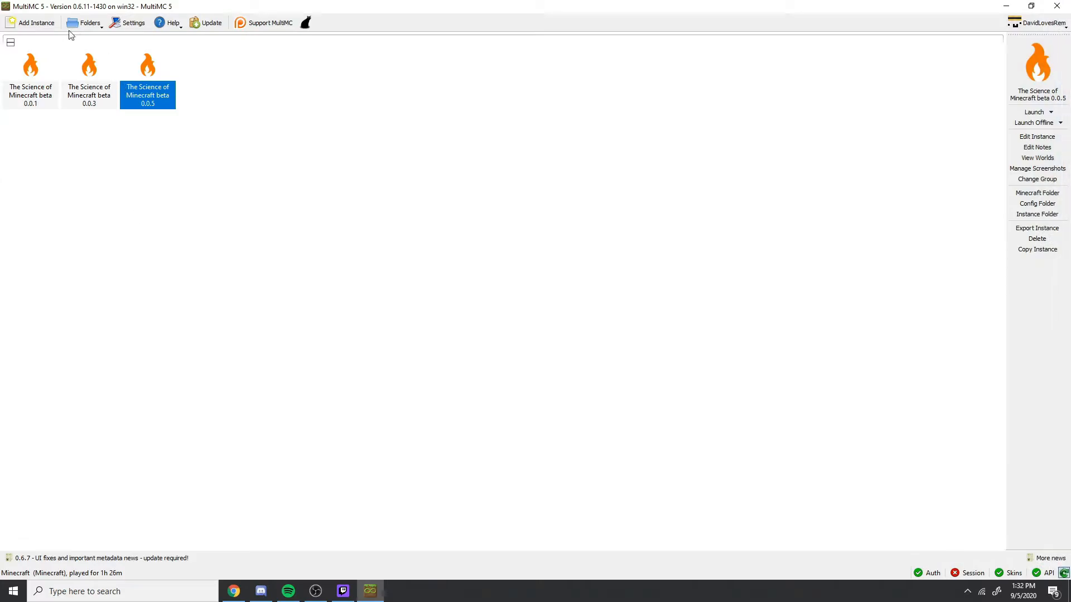
pyautogui.click(35, 22)
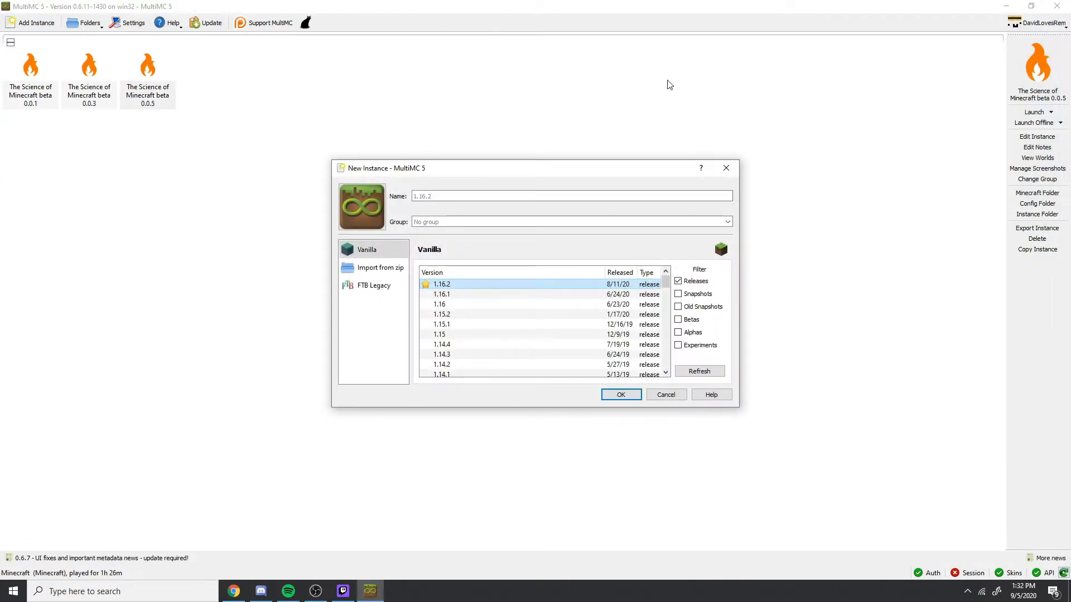
pyautogui.click(380, 266)
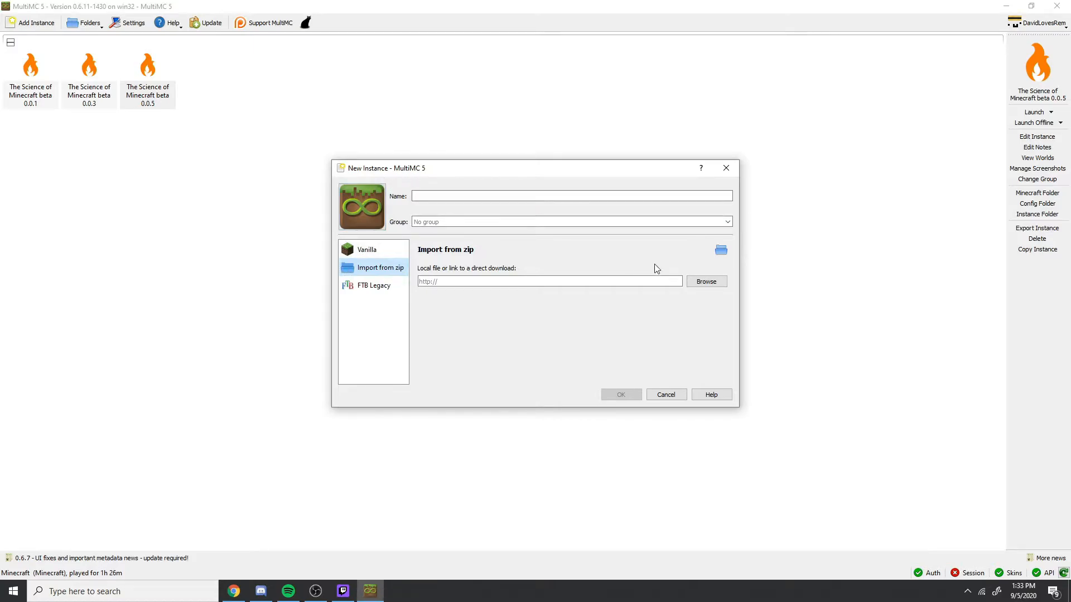
pyautogui.click(704, 281)
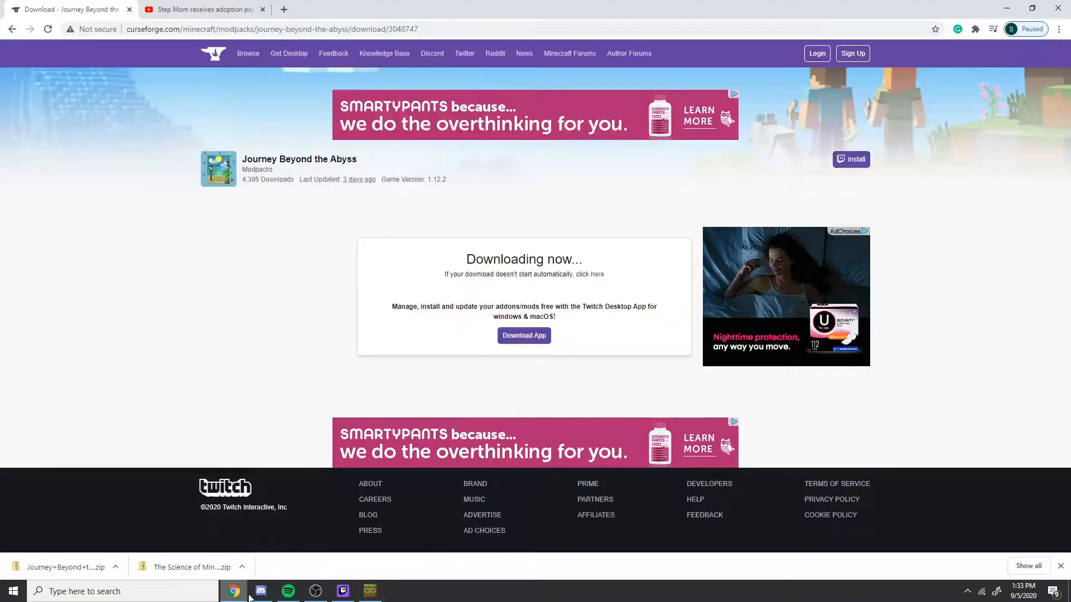
# Step: Show the downloaded modpack zip in its Downloads folder and bring up MultiMC's modpack file chooser
pyautogui.click(115, 568)
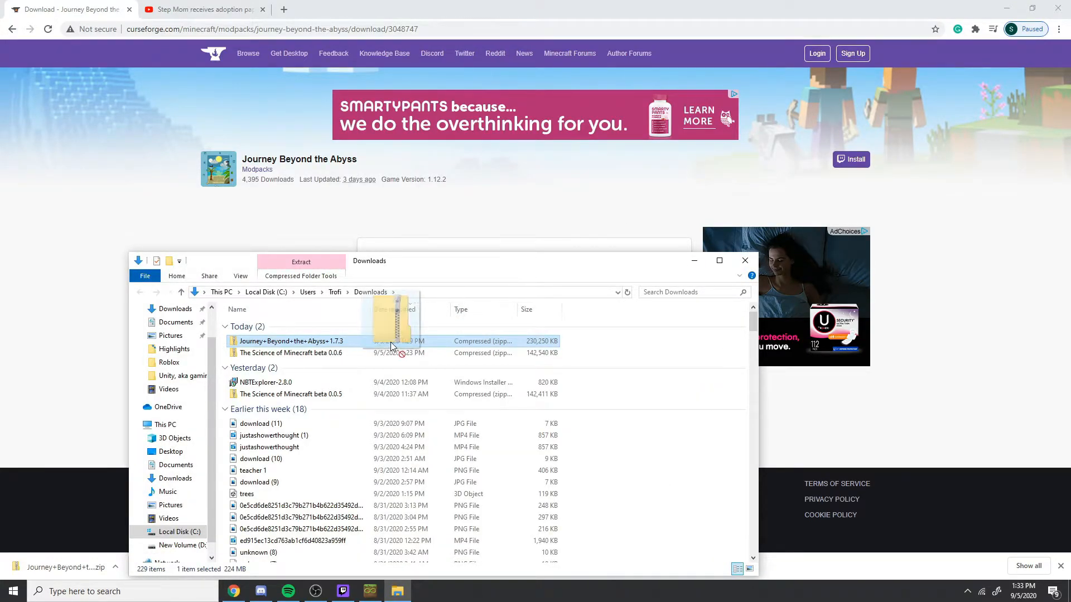
pyautogui.click(341, 292)
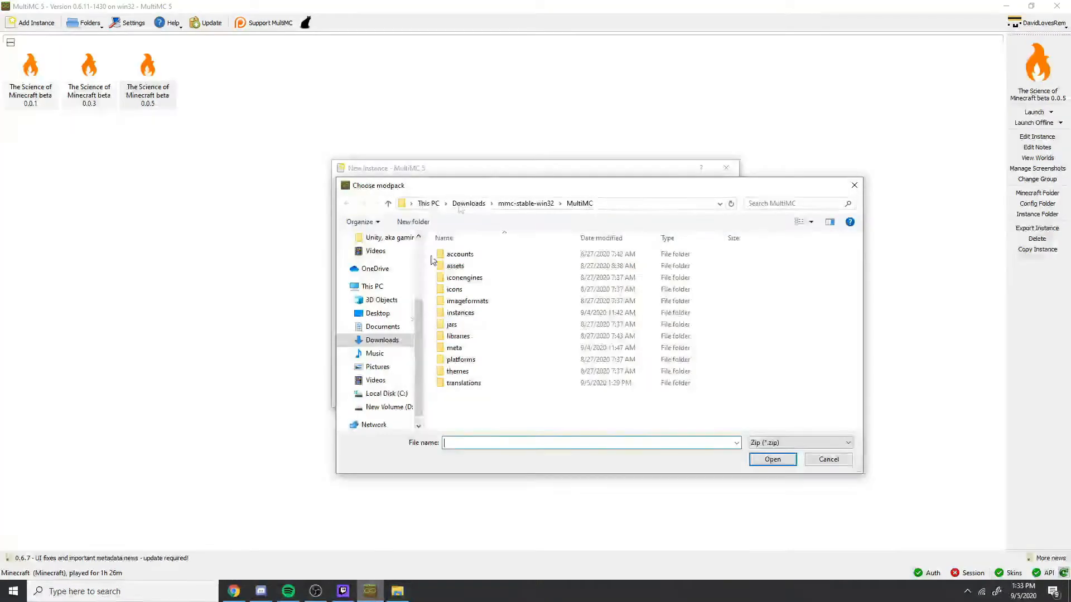
# Step: Select Journey+Beyond+the+Abyss+1.7.3.zip from Downloads as the import source and confirm the new instance
pyautogui.click(560, 203)
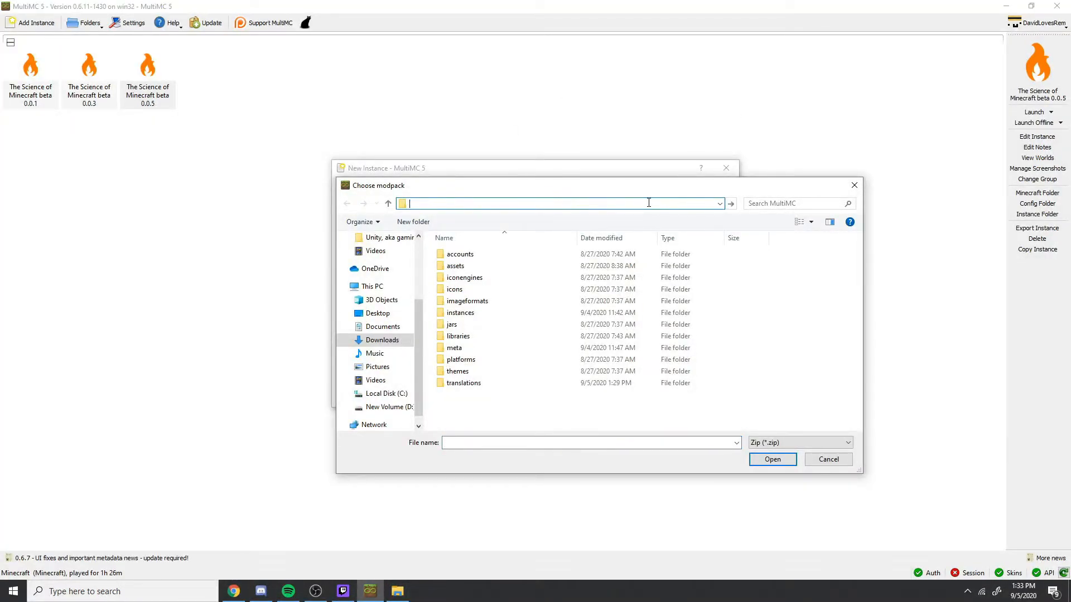
pyautogui.click(382, 339)
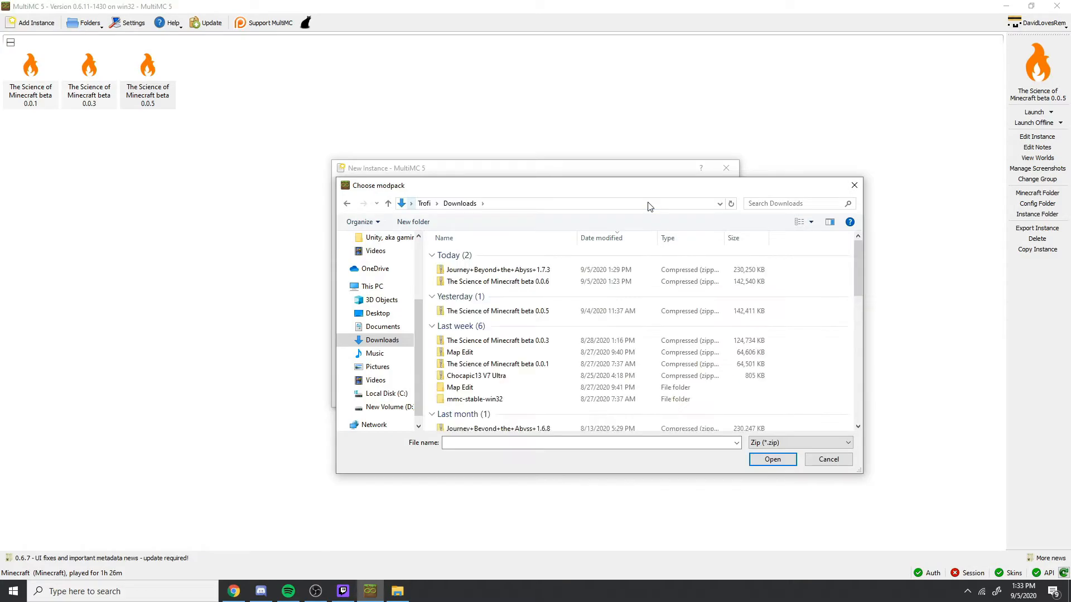
pyautogui.click(497, 269)
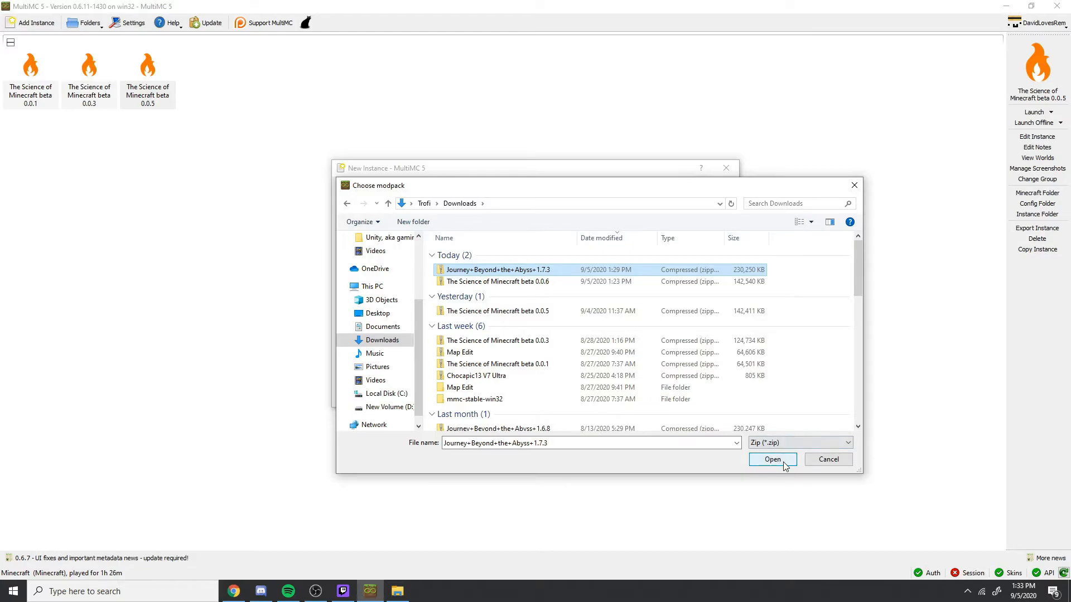
pyautogui.click(770, 459)
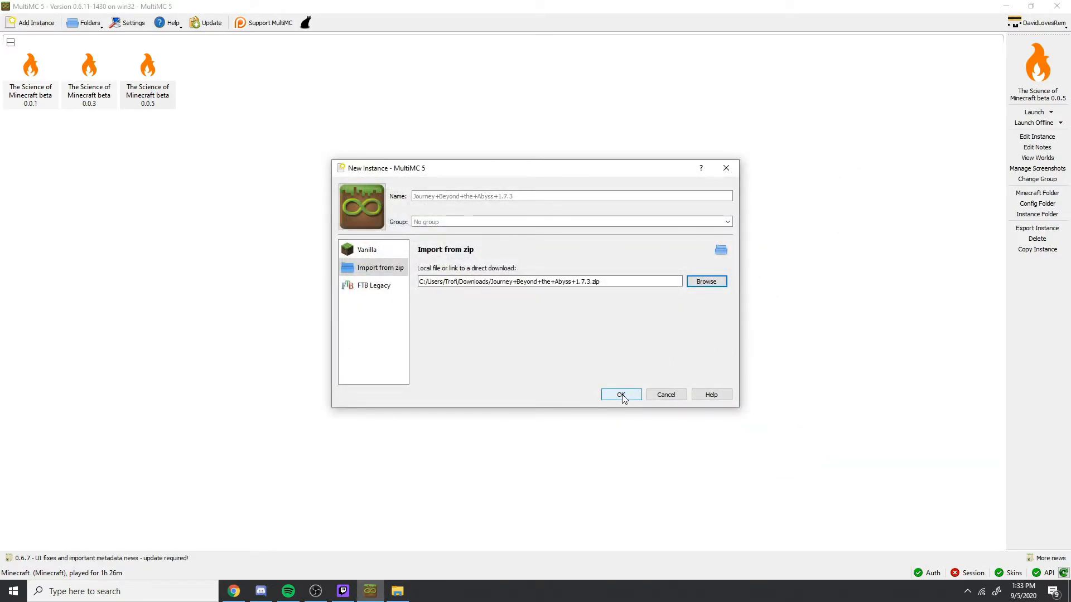
pyautogui.click(620, 394)
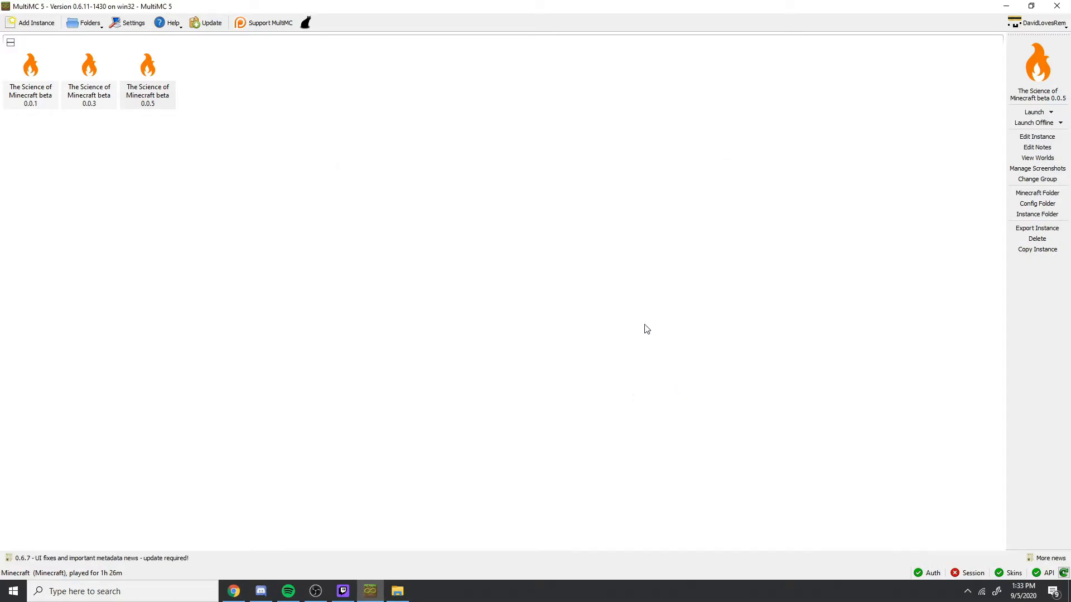
pyautogui.moveTo(572, 341)
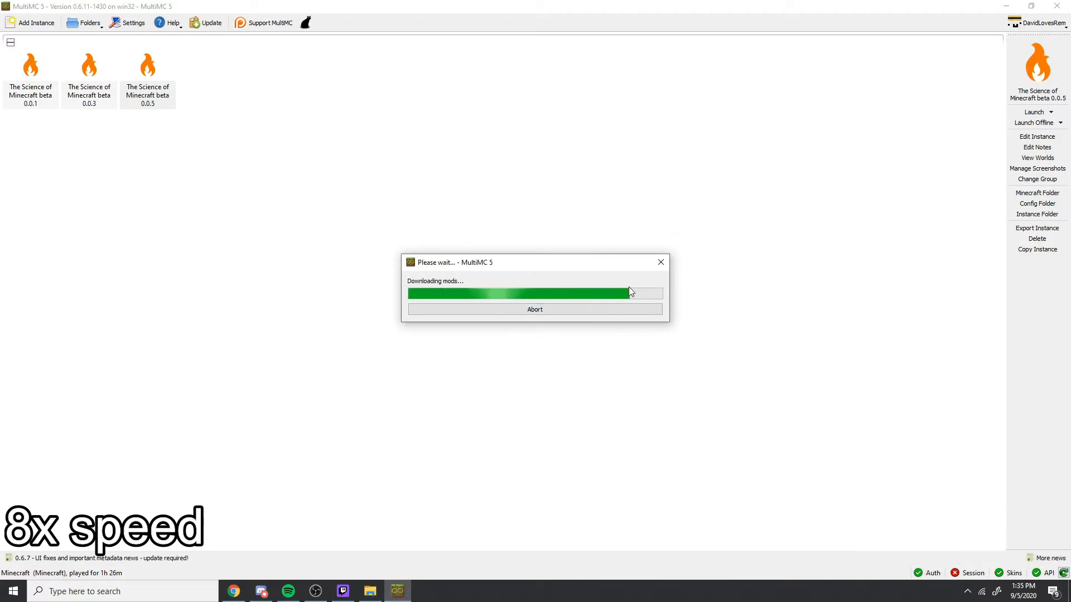
pyautogui.moveTo(471, 514)
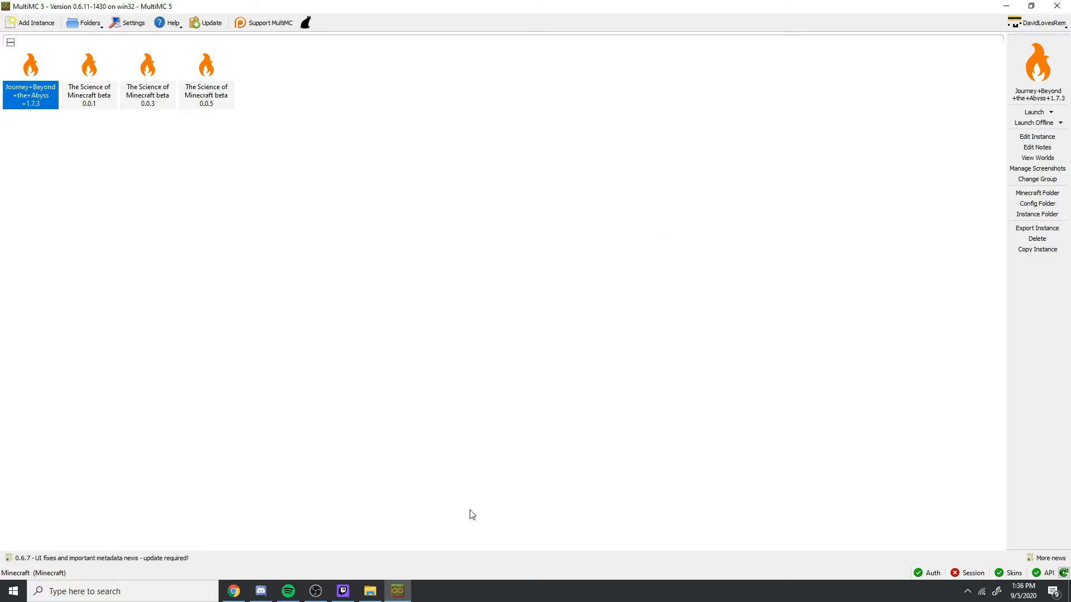
# Step: After the modpack's mods finish downloading and the instance is added, go to MultiMC's global settings
pyautogui.click(132, 22)
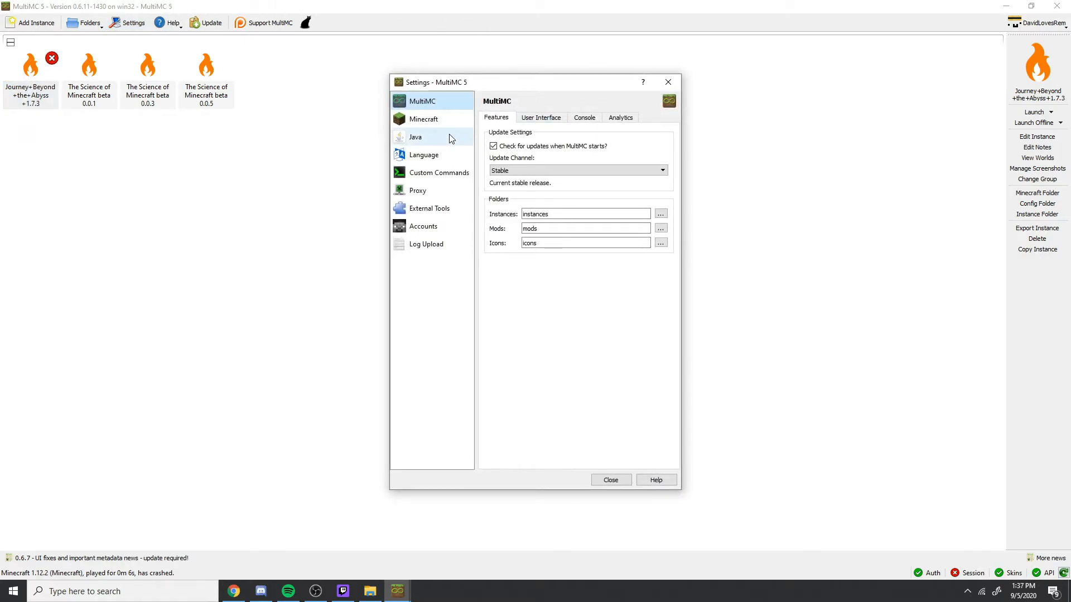
# Step: On the Java settings page, allocate 8132 MB minimum and 9040 MB maximum memory and close Settings
pyautogui.click(415, 136)
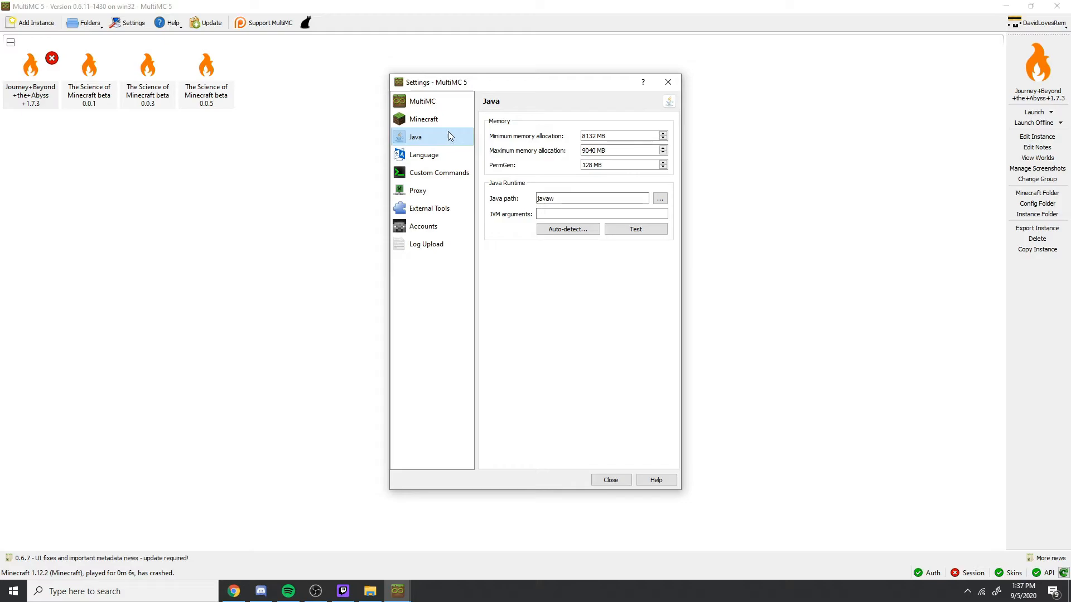
pyautogui.moveTo(646, 136)
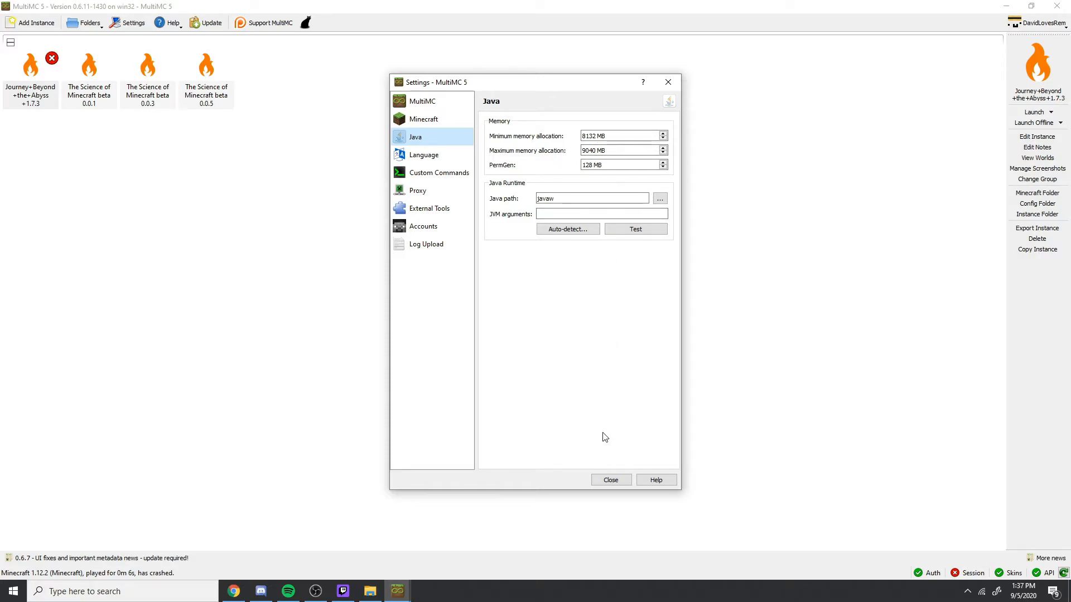
pyautogui.click(608, 479)
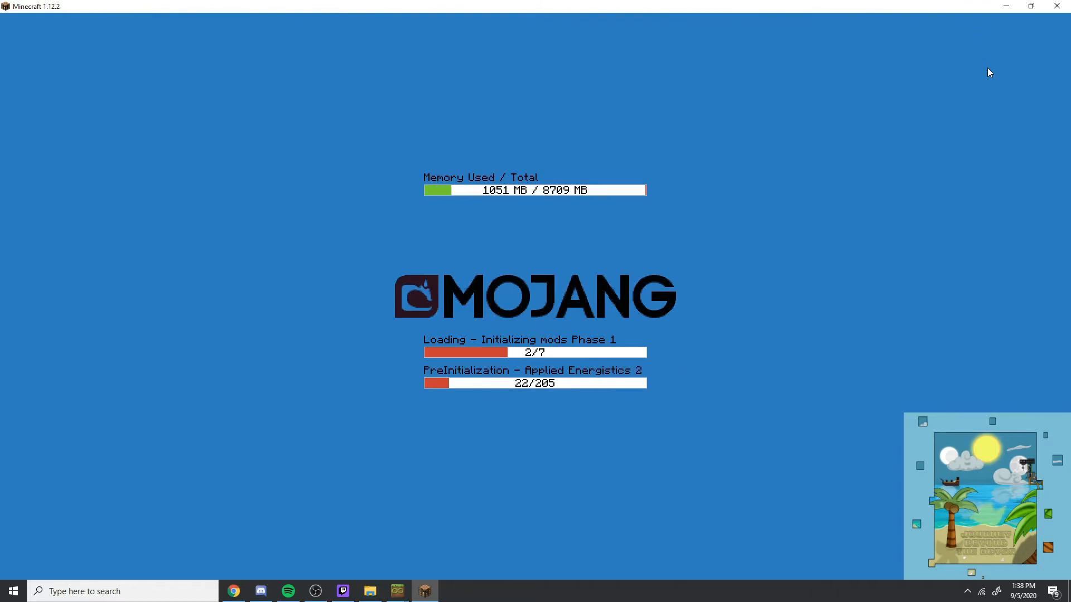
pyautogui.moveTo(994, 5)
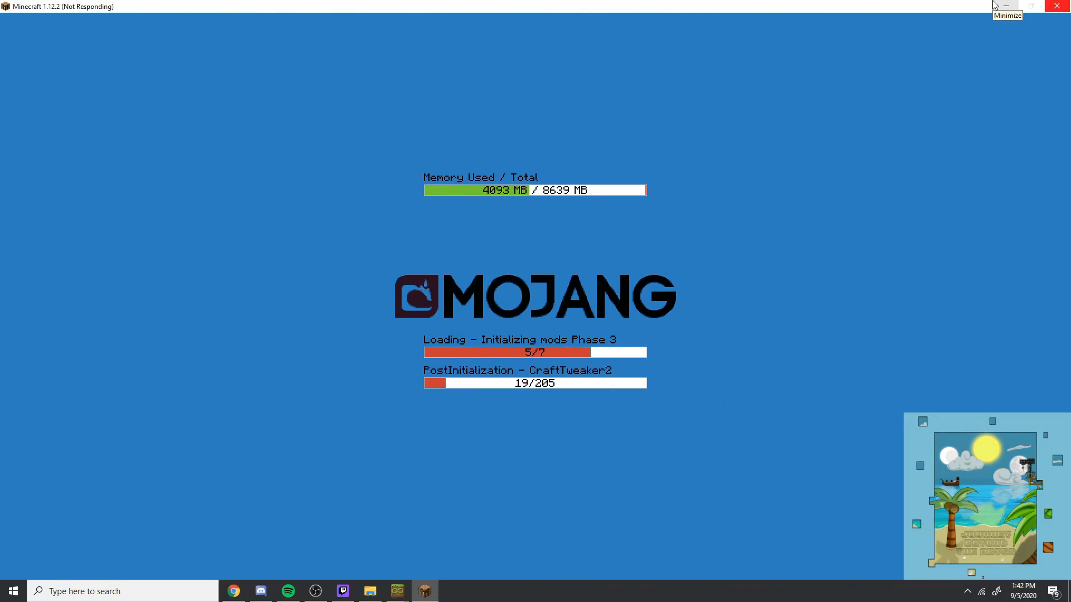
pyautogui.moveTo(994, 4)
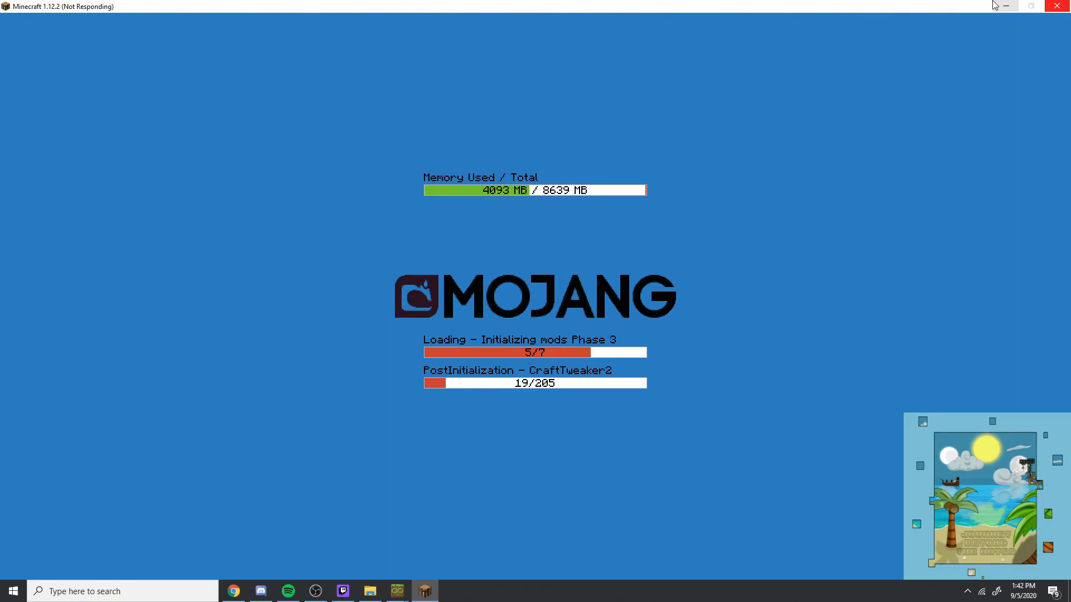